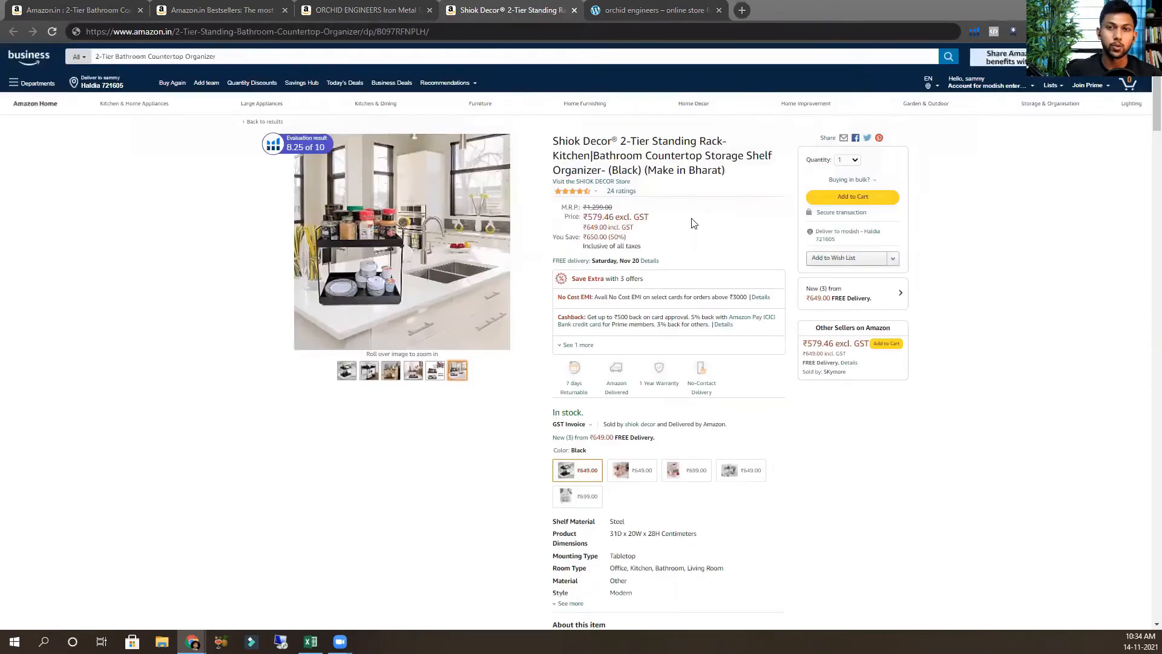
mouse_move(597, 199)
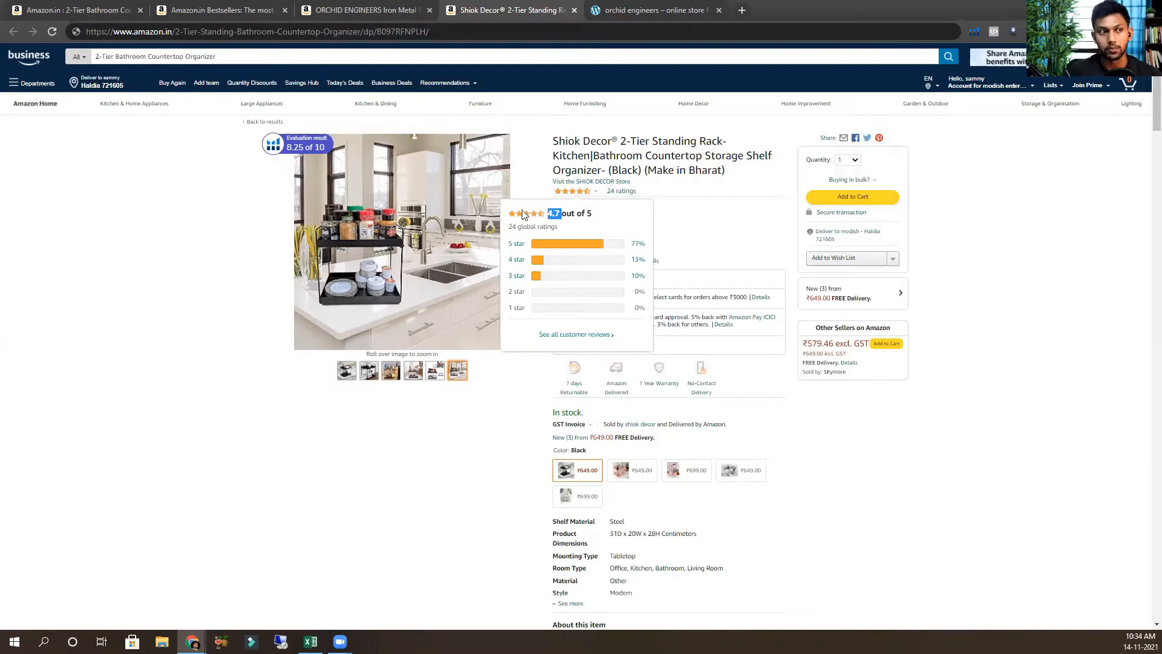
mouse_move(548, 217)
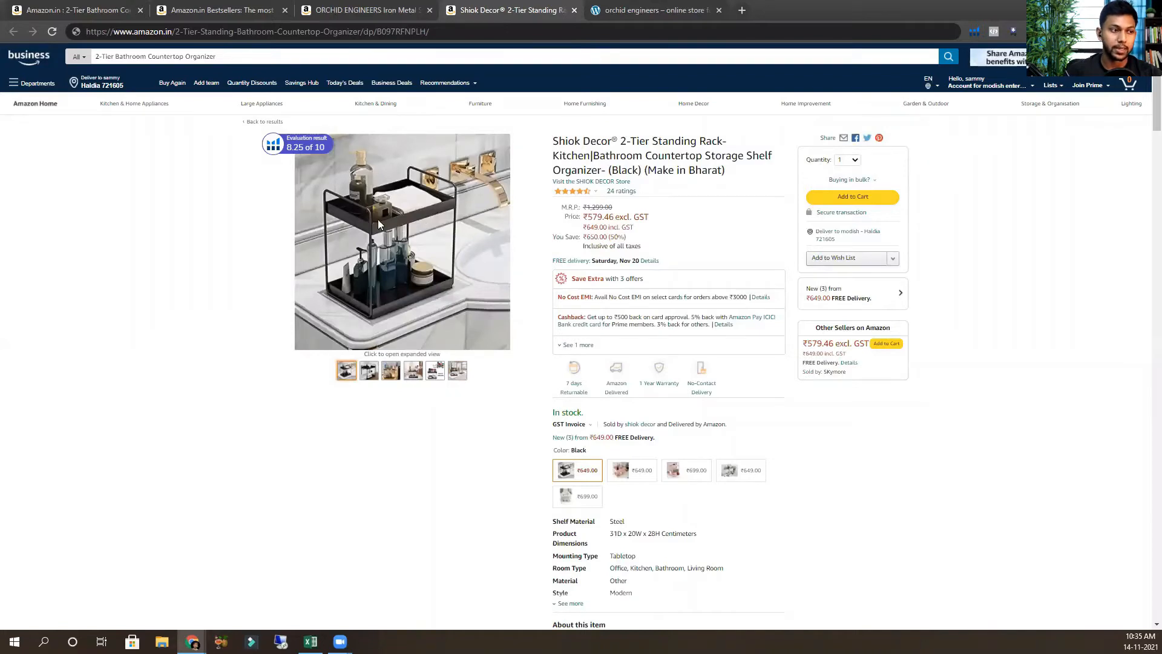
mouse_move(621, 191)
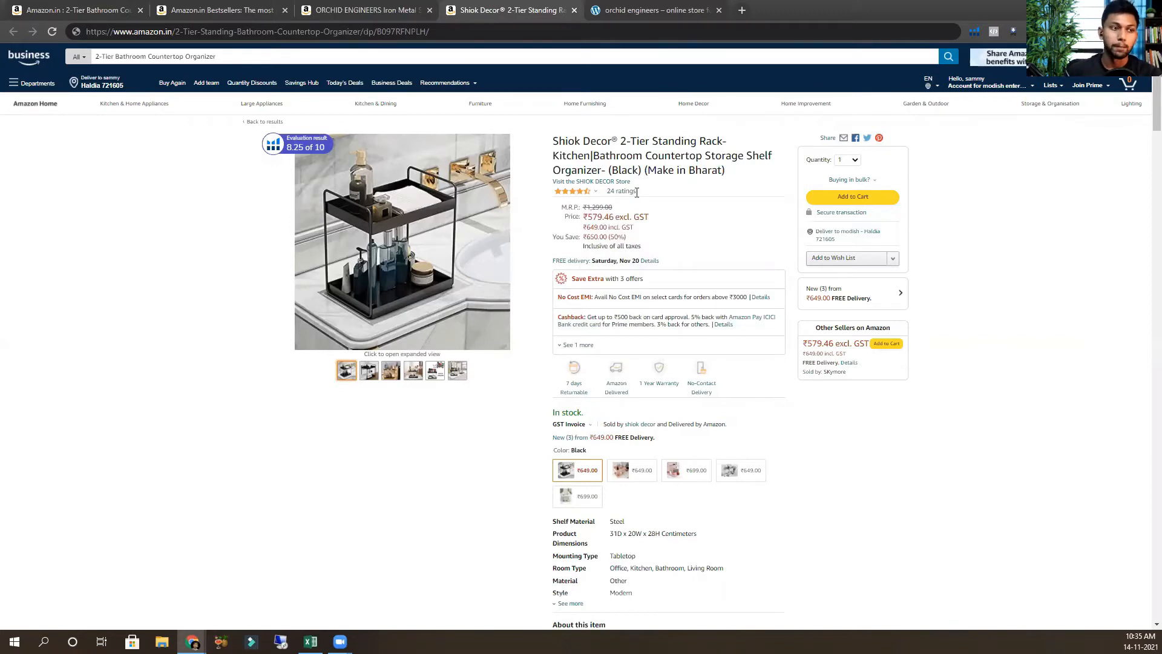
Step: Switch to the ORCHID ENGINEERS 2-tier rack product page tab
left_click(359, 10)
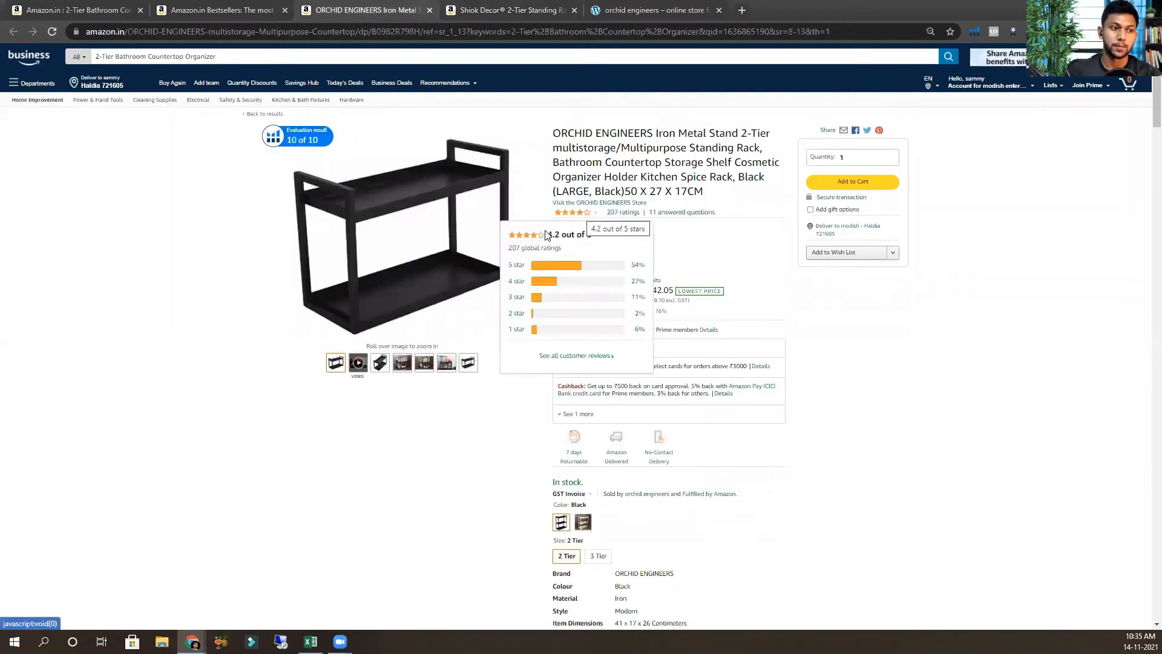
mouse_move(570, 226)
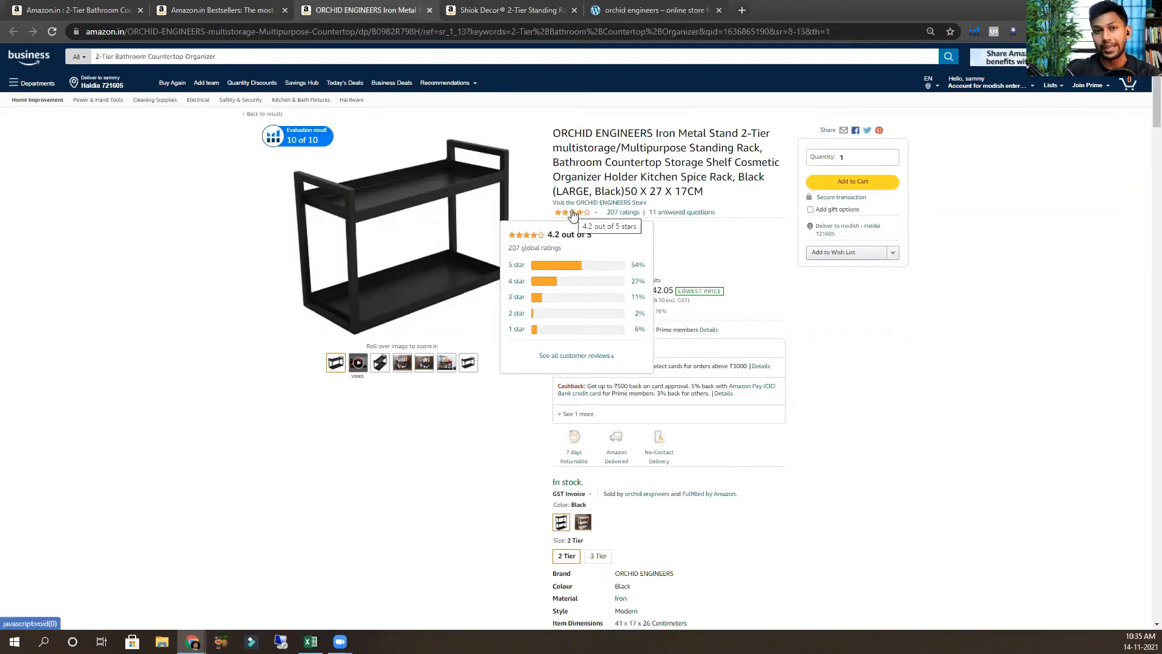
mouse_move(541, 240)
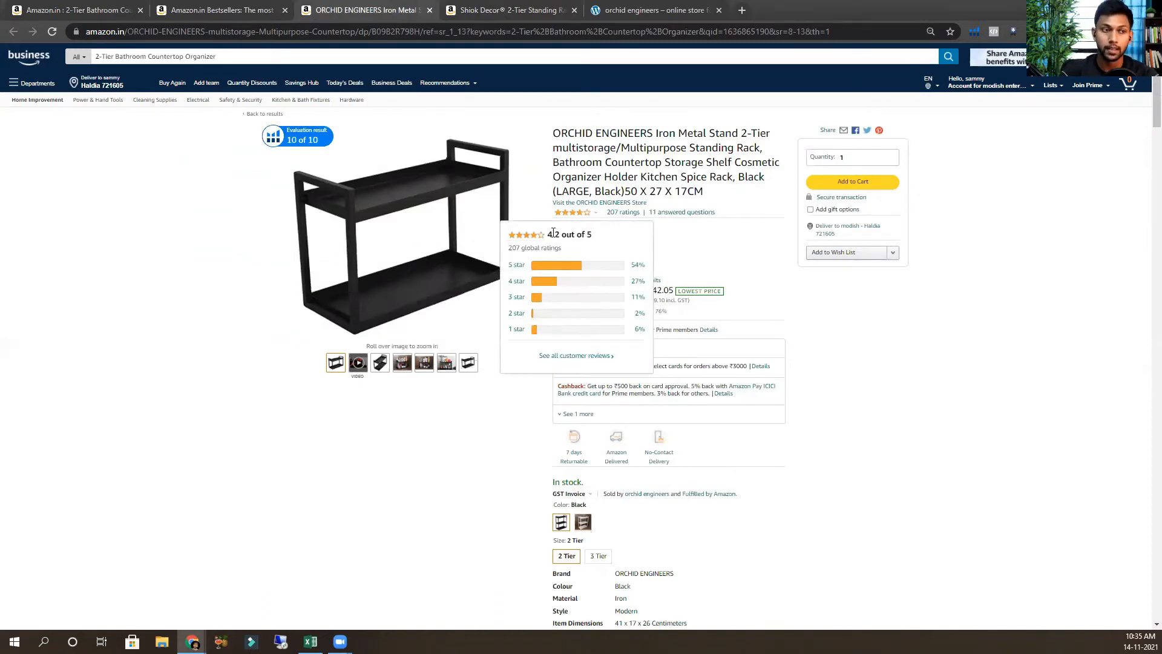
Step: Filter the ORCHID ENGINEERS rack's customer reviews to 1-star ratings only
left_click(578, 329)
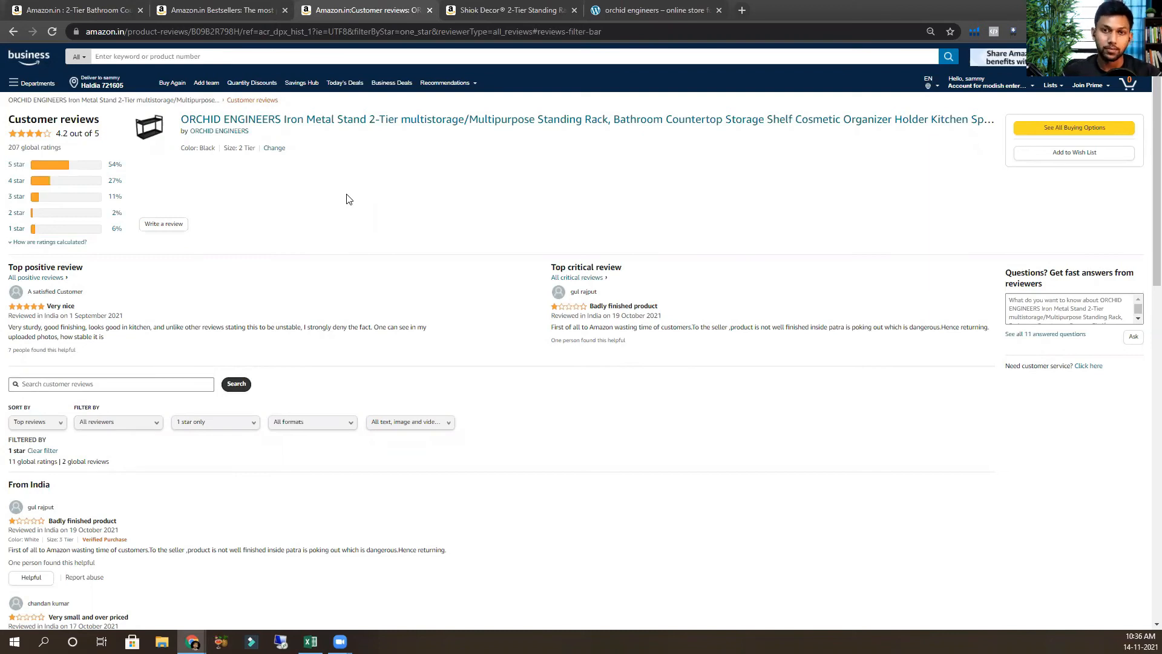
mouse_move(181, 138)
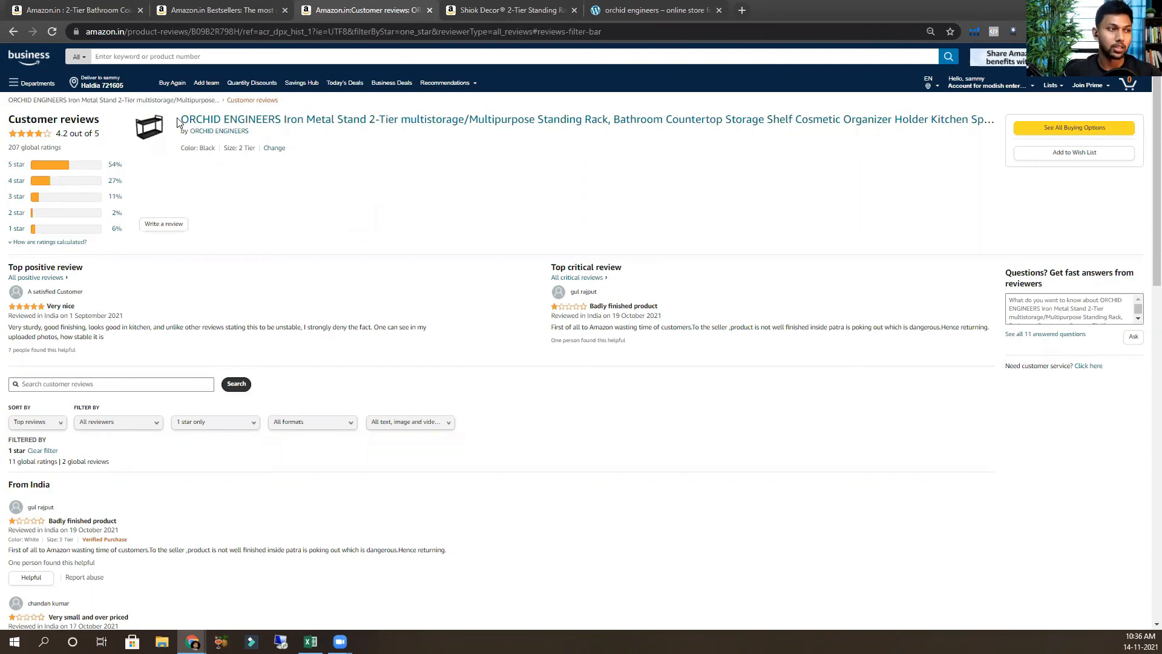
mouse_move(274, 137)
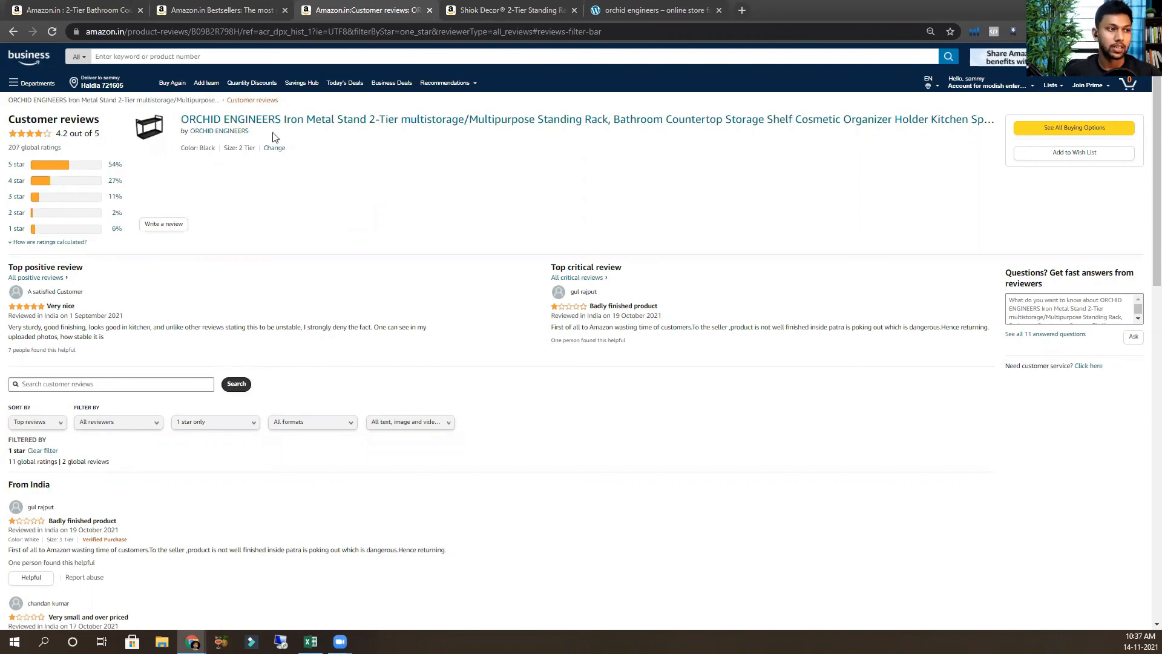